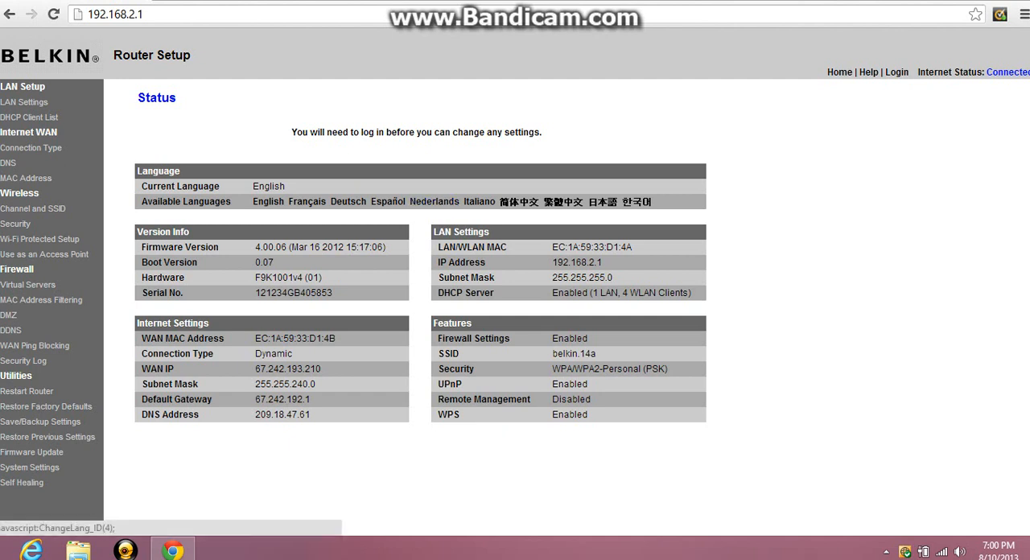
pyautogui.moveTo(1024, 14)
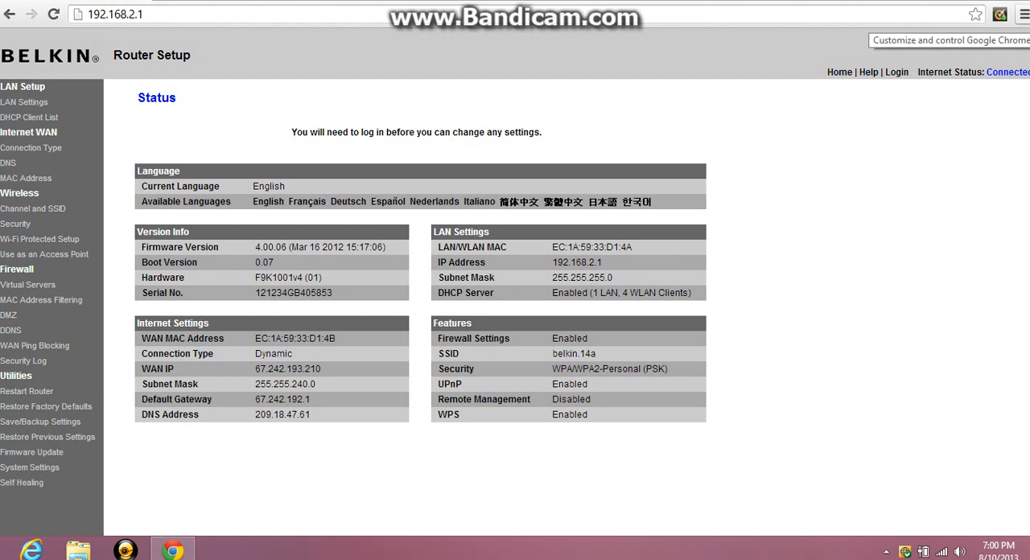
# Step: Search the Windows 8 Start screen apps for 'run' to reach the Run dialog
pyautogui.click(1023, 15)
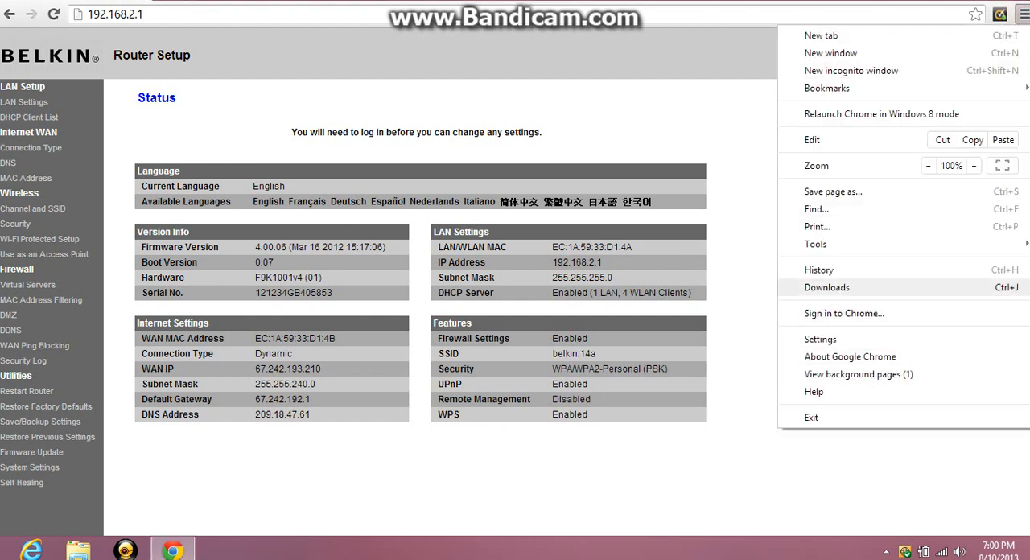
pyautogui.click(1022, 13)
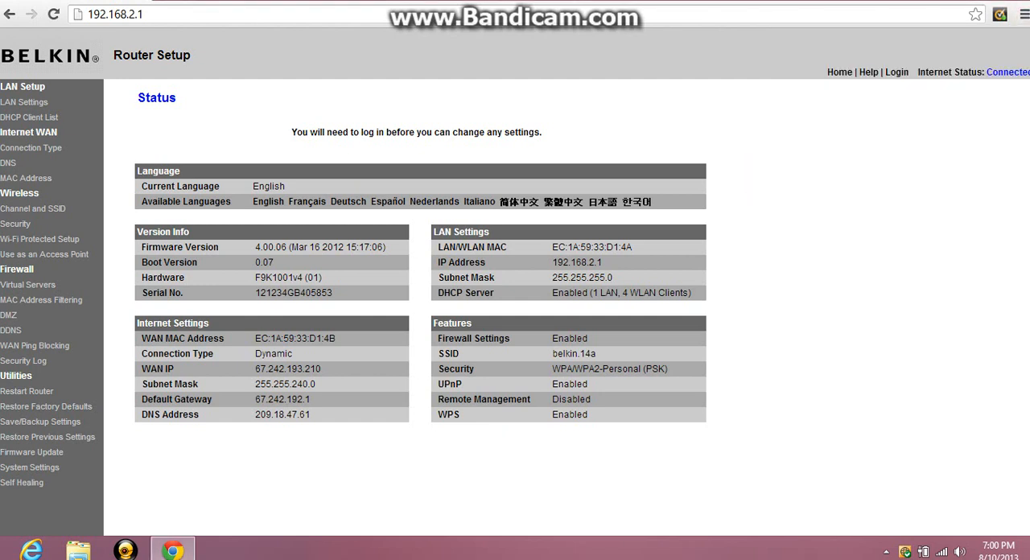
pyautogui.click(987, 550)
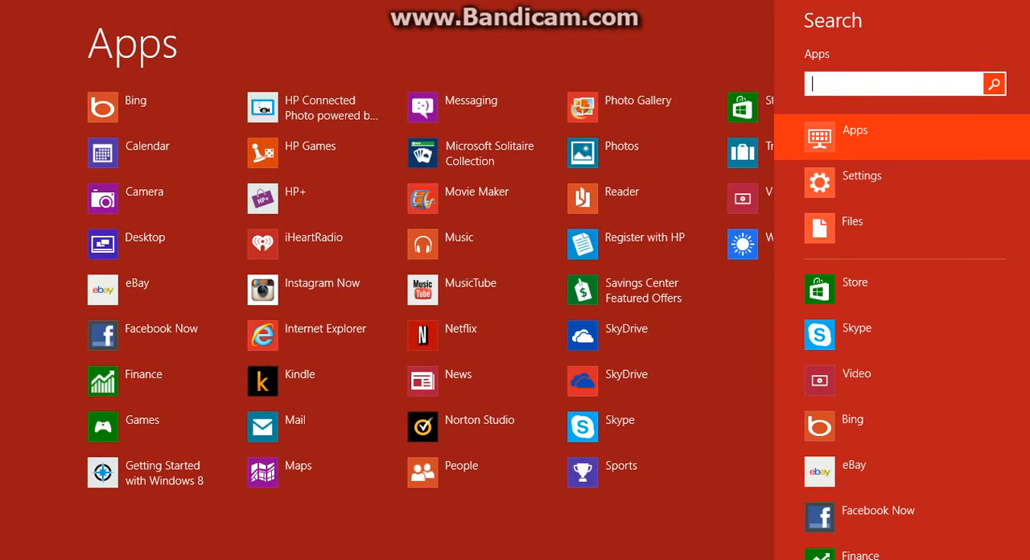
pyautogui.write('run')
pyautogui.write('cmd')
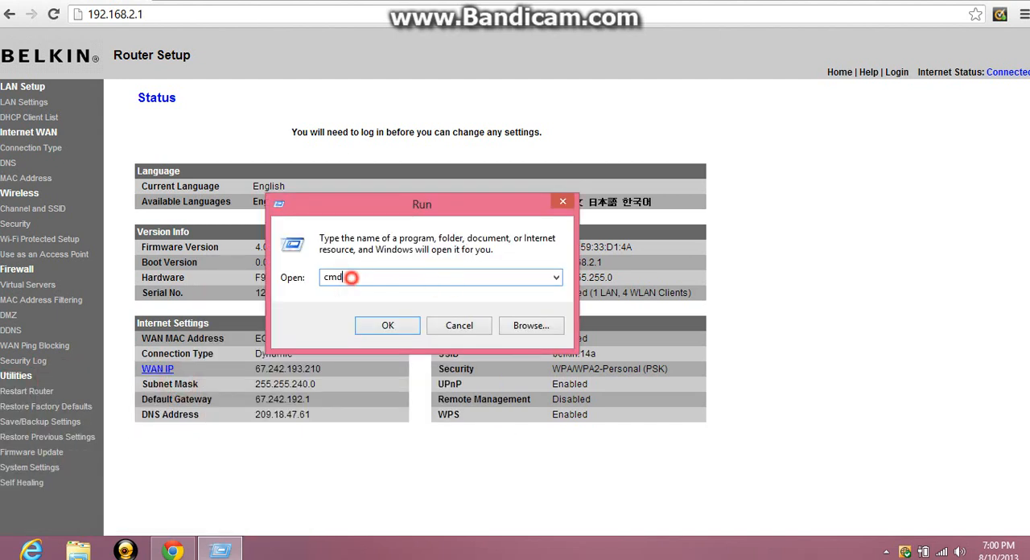
# Step: Launch Command Prompt from Run and enter ipconfig to check the network configuration
pyautogui.click(387, 325)
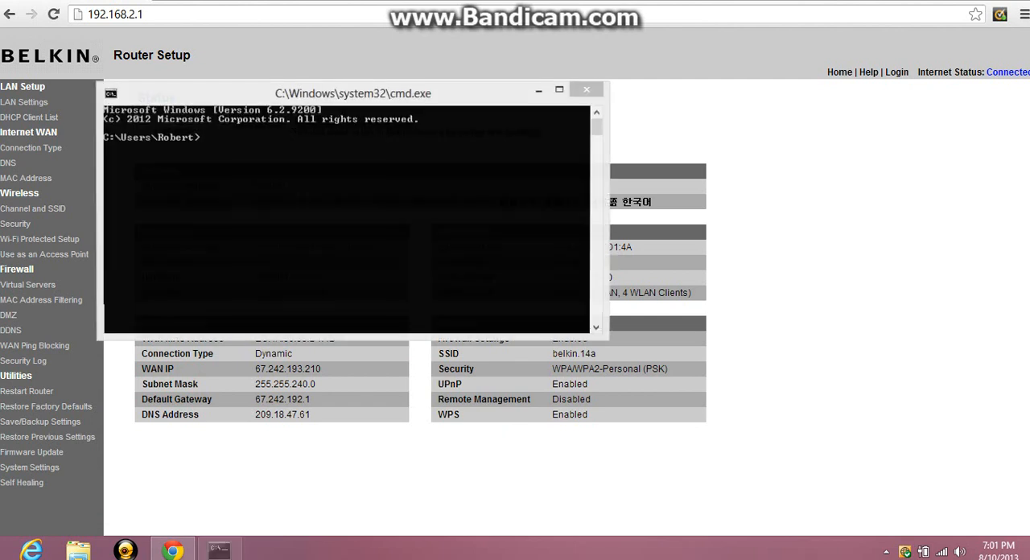
pyautogui.moveTo(352, 93); pyautogui.dragTo(595, 140)
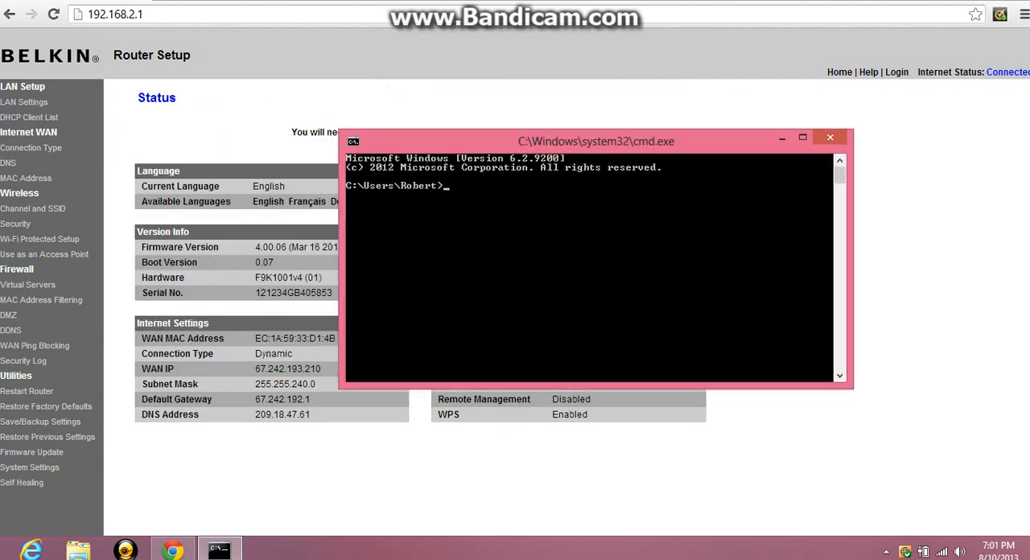
pyautogui.write('i')
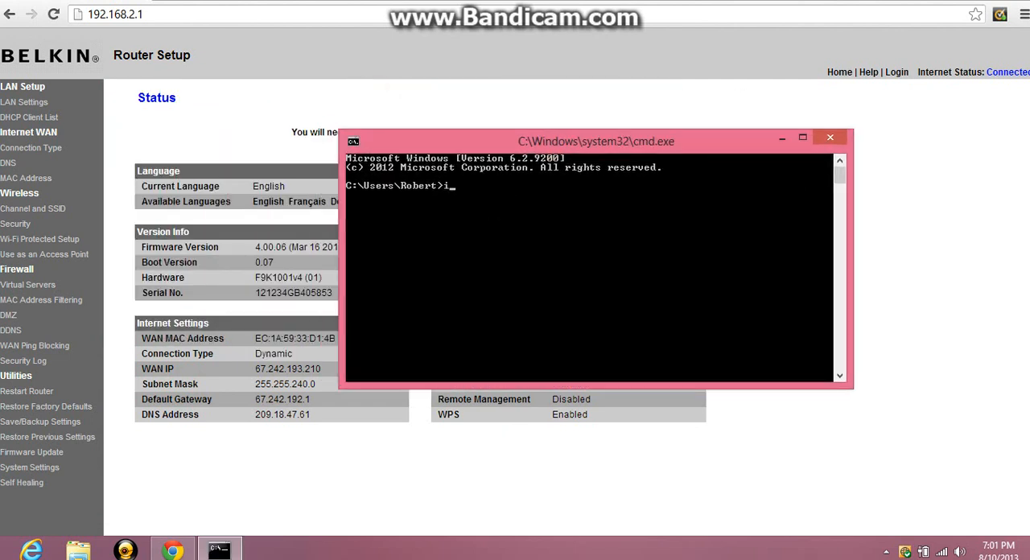
pyautogui.write('pcon')
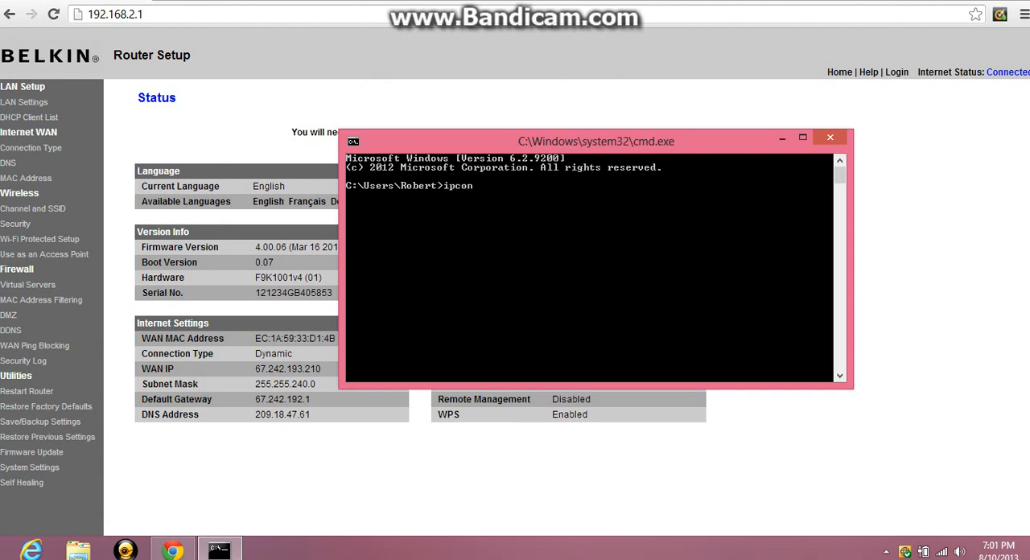
pyautogui.write('fig')
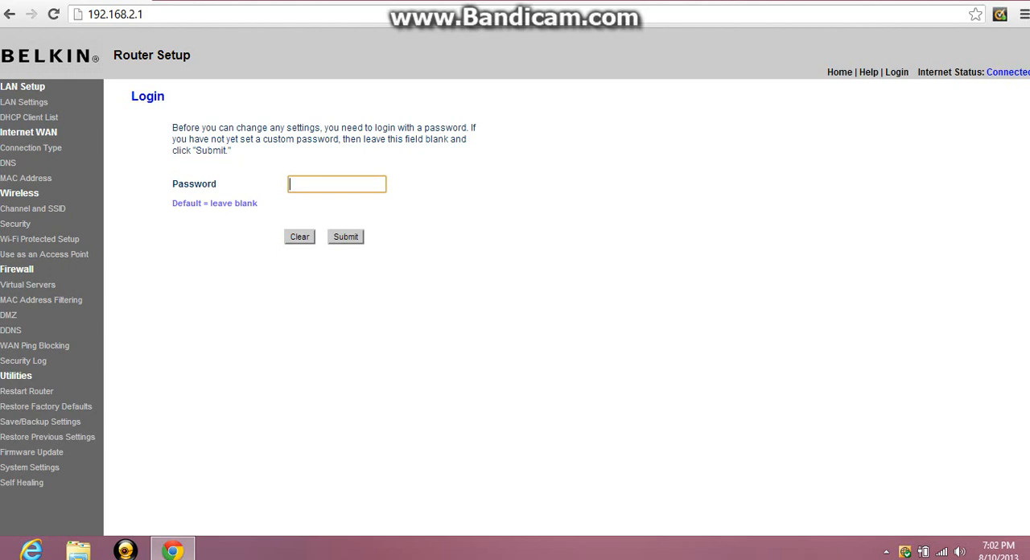
# Step: Log into the Belkin router with its password
pyautogui.click(337, 183)
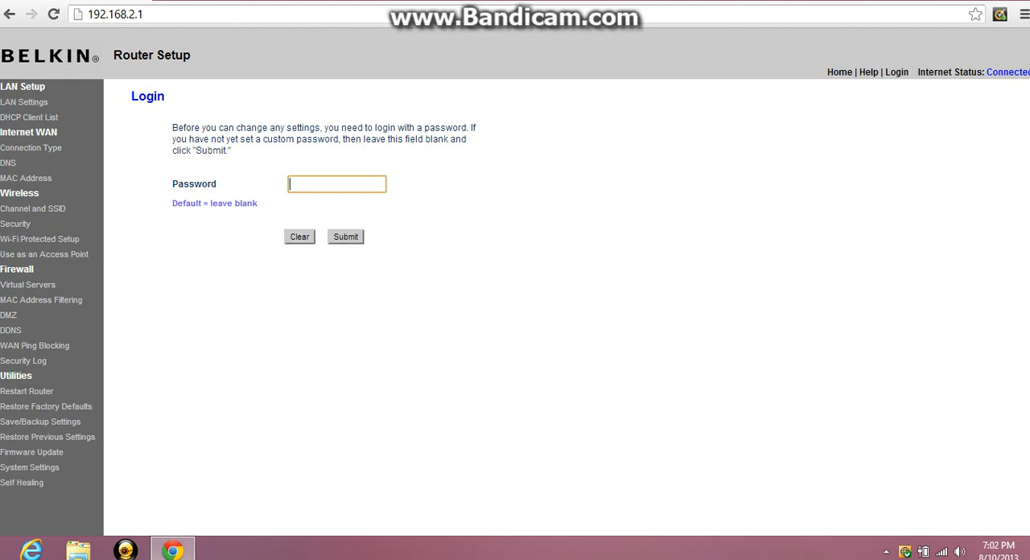
pyautogui.click(345, 236)
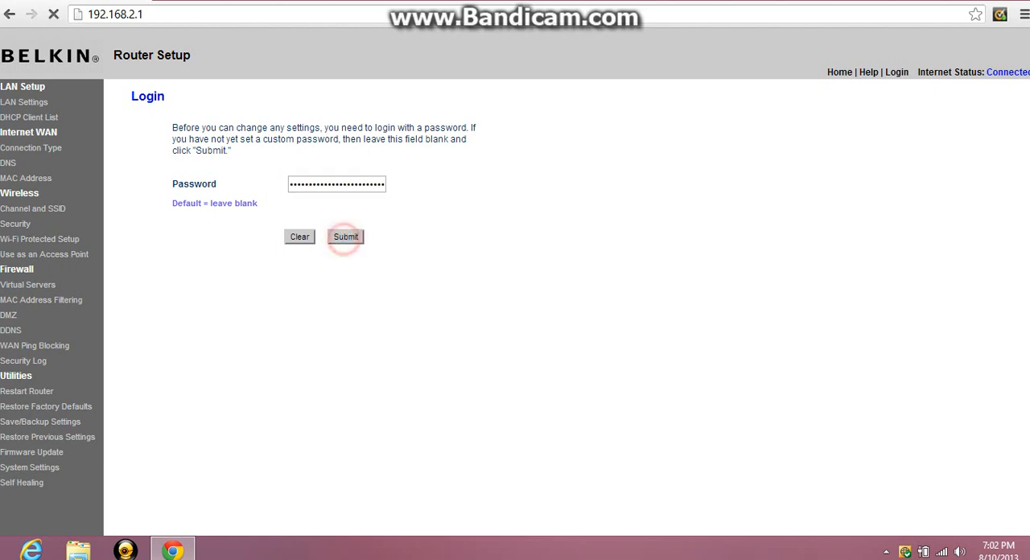
pyautogui.click(345, 236)
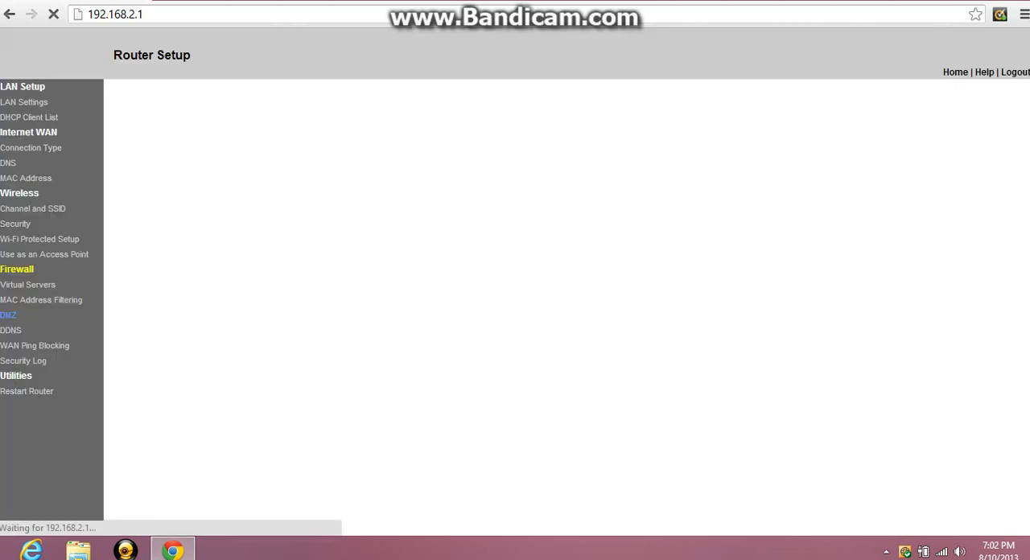
# Step: Enable the DMZ host at private IP 192.168.2.2 under Firewall and apply the changes
pyautogui.click(9, 315)
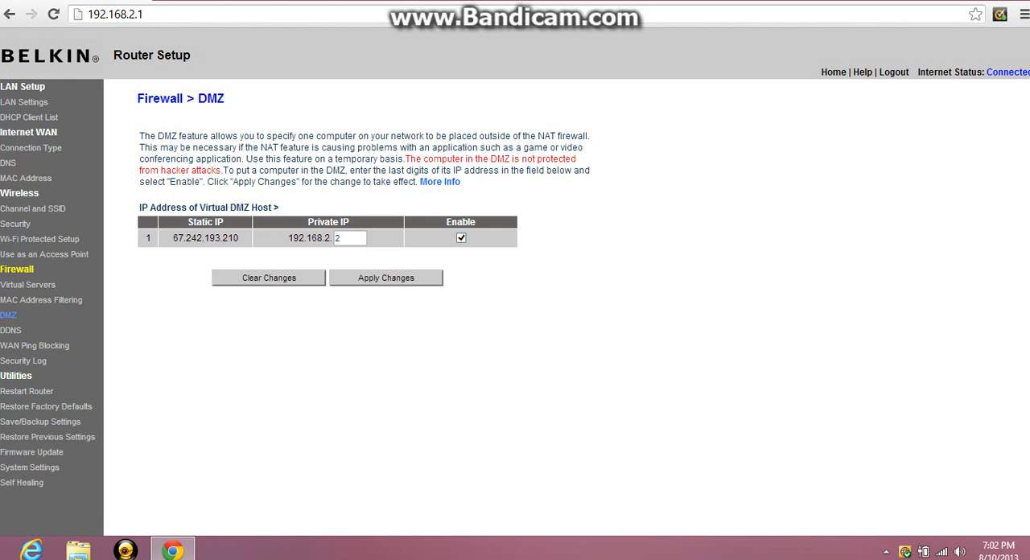
pyautogui.click(349, 238)
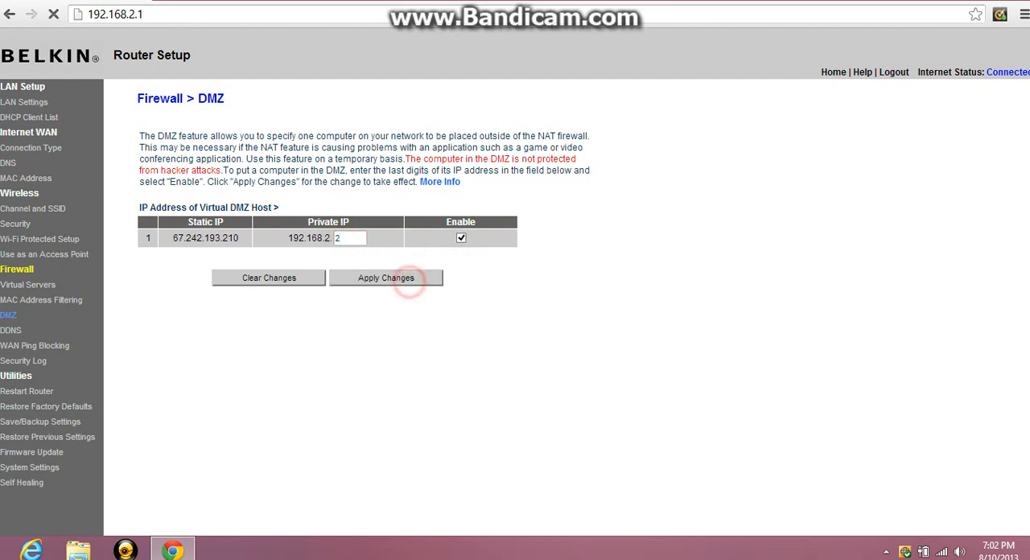
pyautogui.click(385, 277)
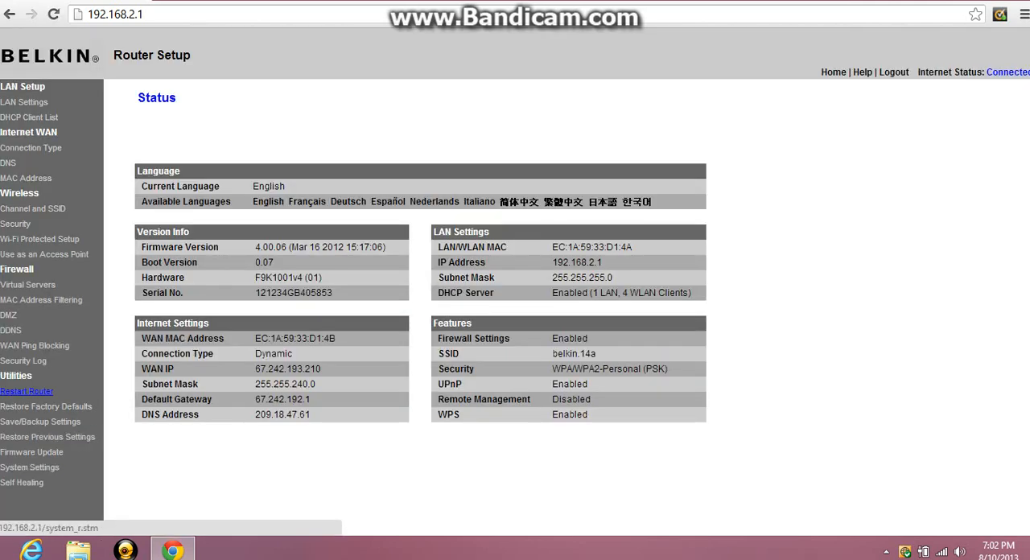
# Step: Request a router restart from Utilities > Restart Router, then cancel at the confirmation
pyautogui.click(26, 391)
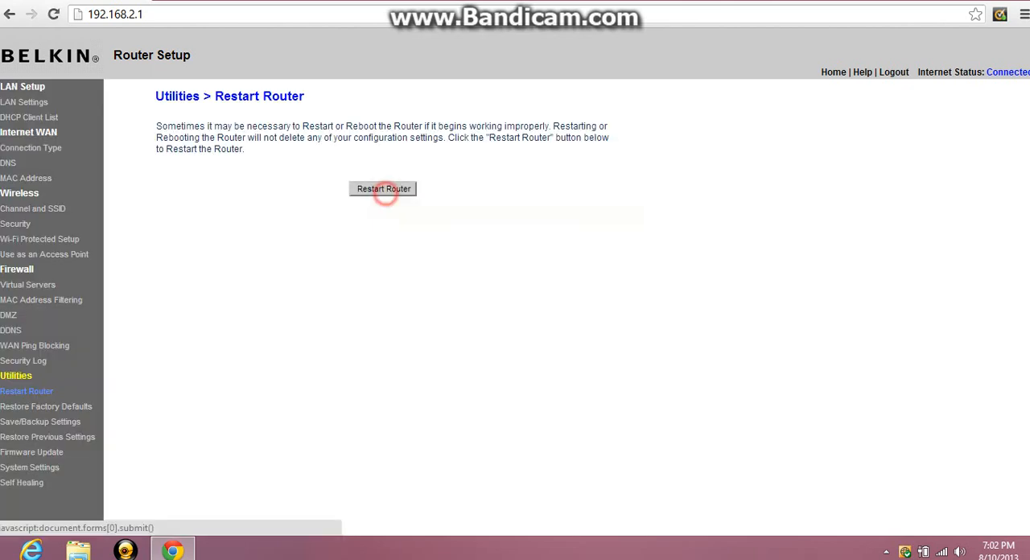
pyautogui.click(383, 188)
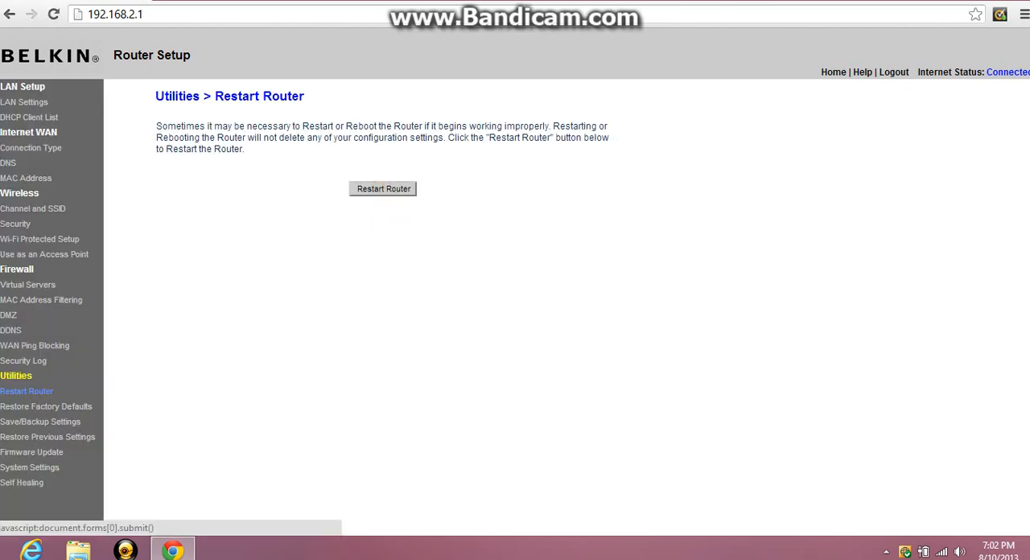
pyautogui.click(383, 189)
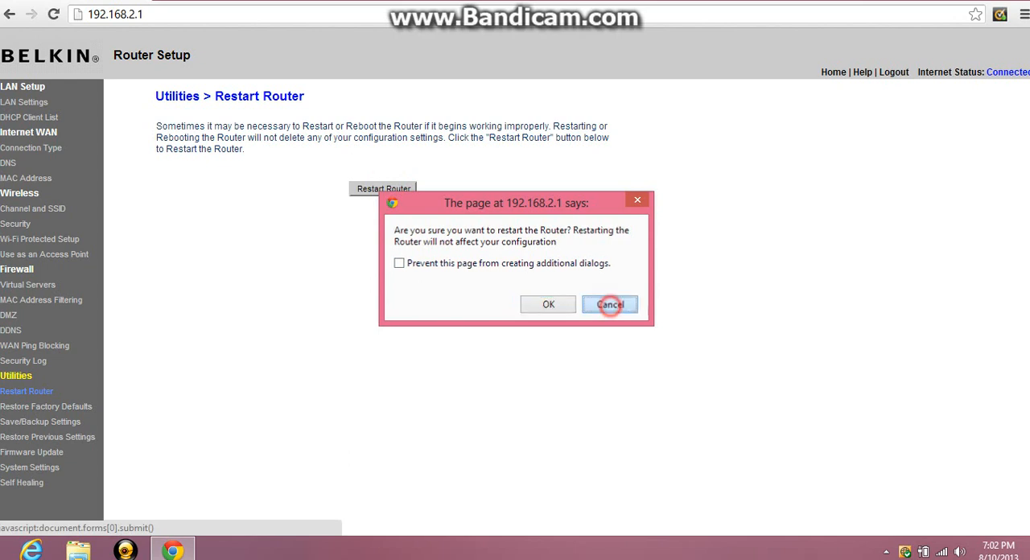
pyautogui.click(610, 305)
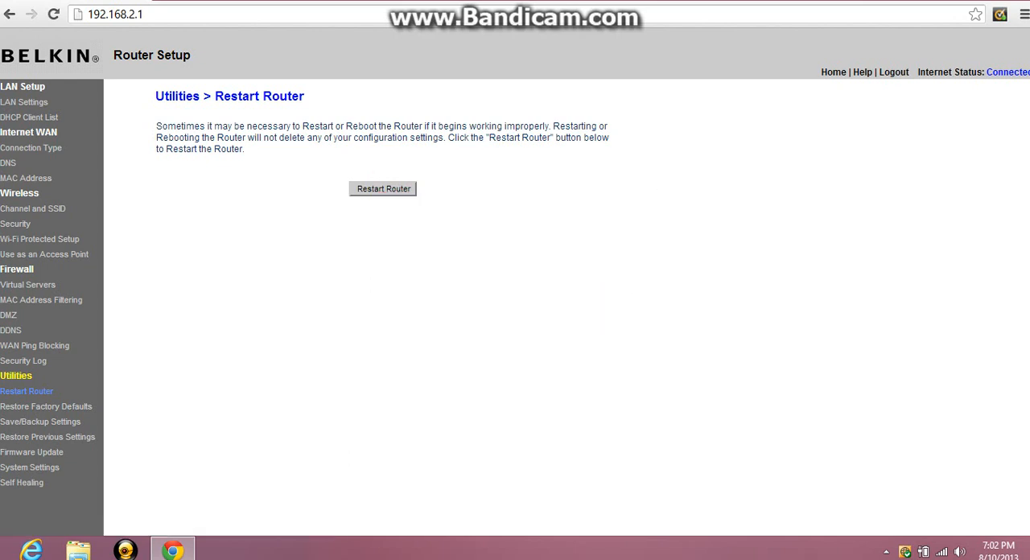